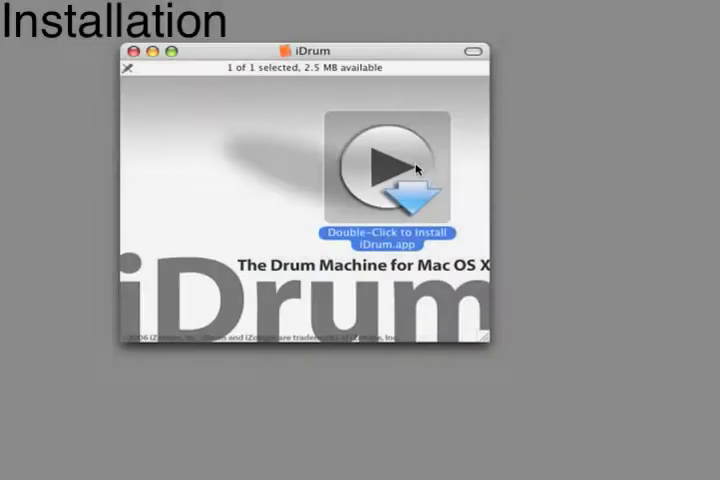
Step: Launch the iDrum installer, confirm the administrator password and choose English
double_click(384, 160)
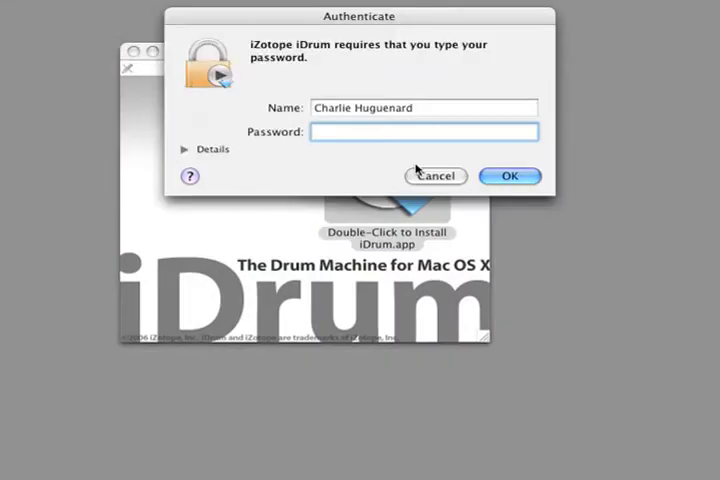
left_click(510, 176)
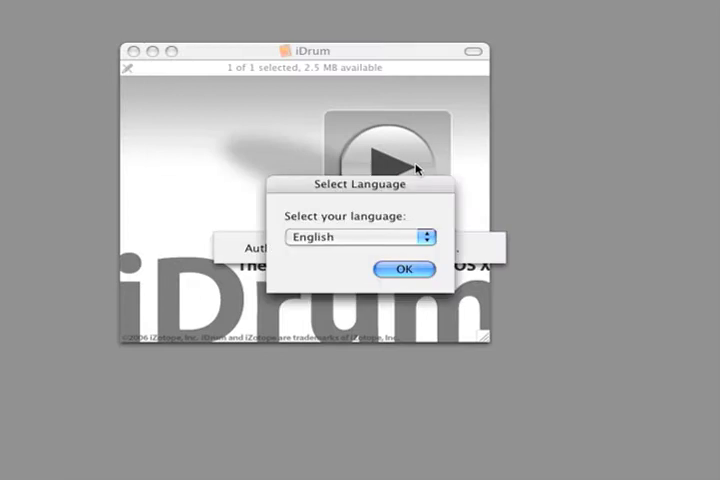
left_click(400, 268)
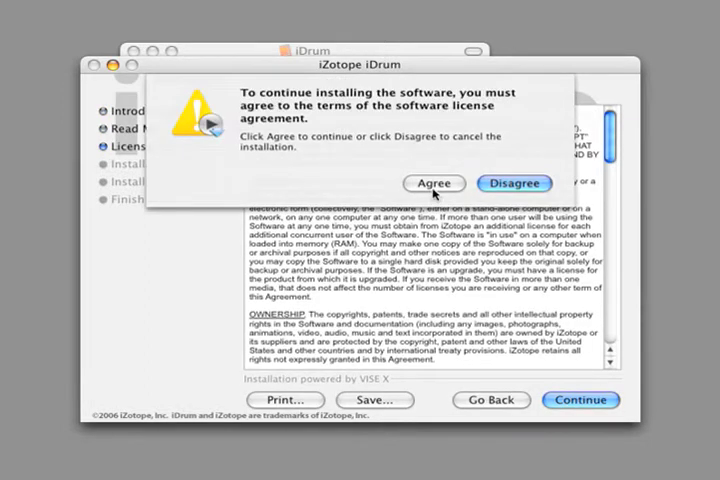
Step: Agree to the license and run an Easy Install of iDrum
left_click(434, 184)
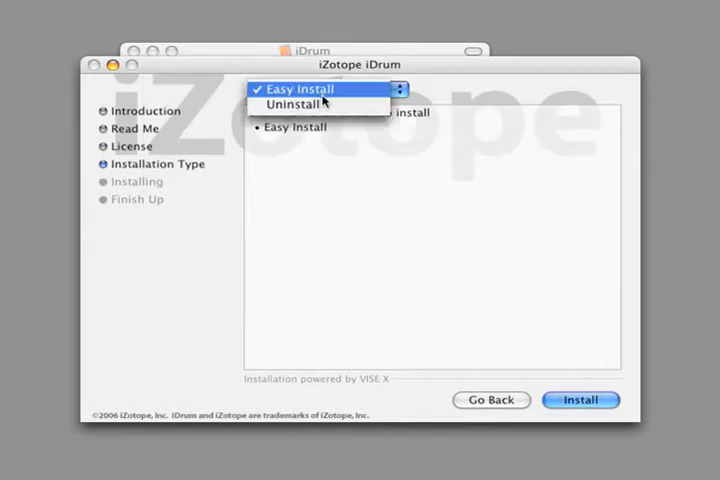
left_click(316, 88)
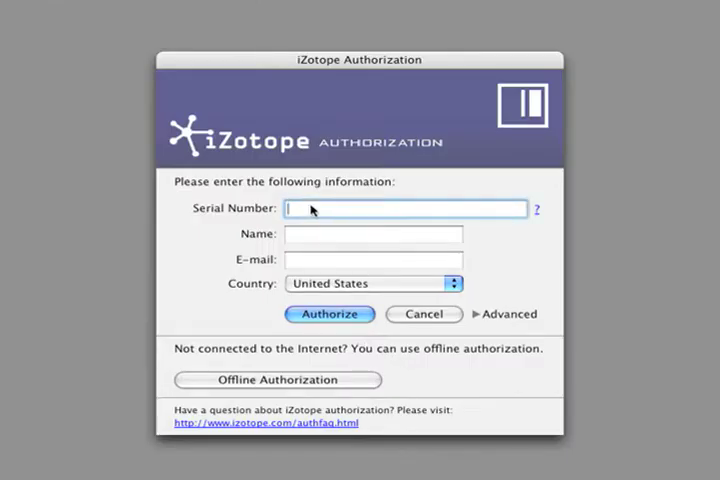
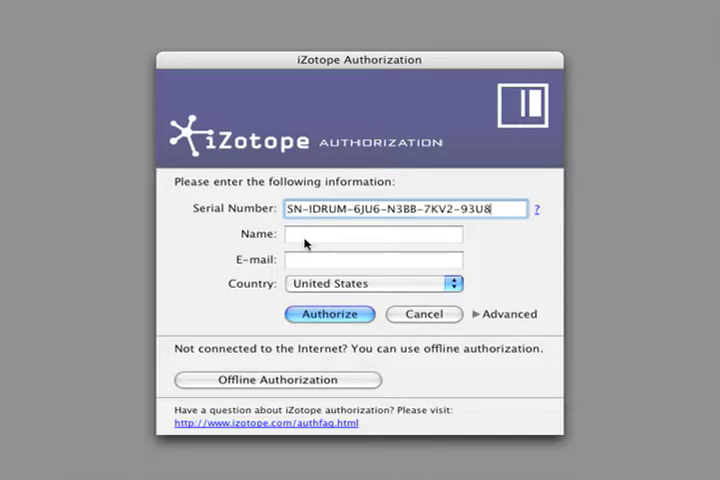
left_click(374, 234)
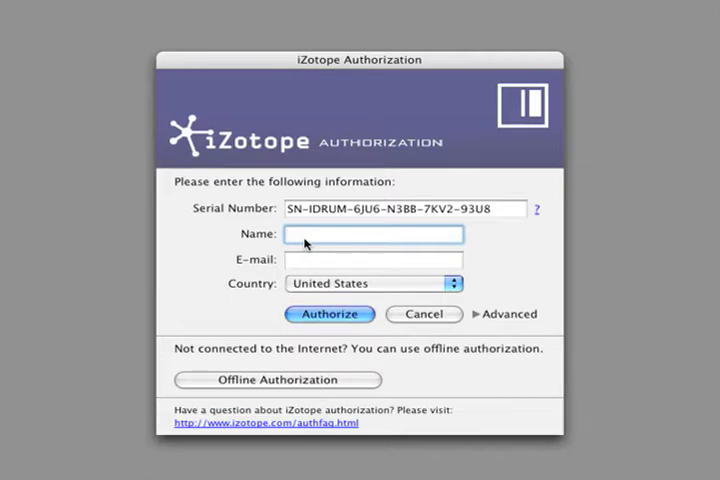
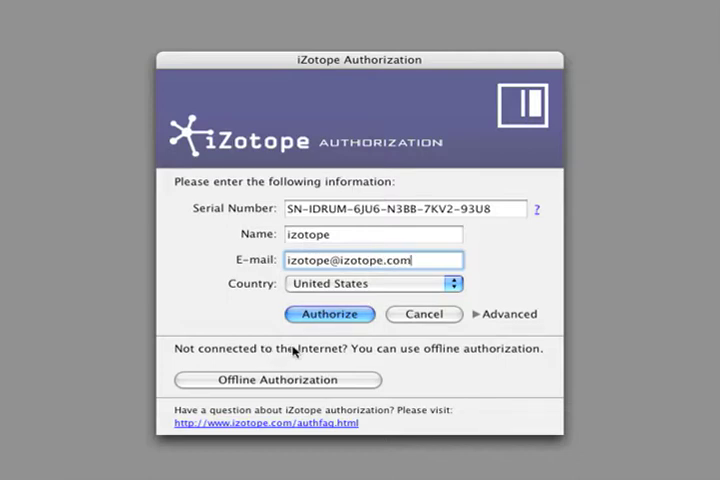
left_click(328, 314)
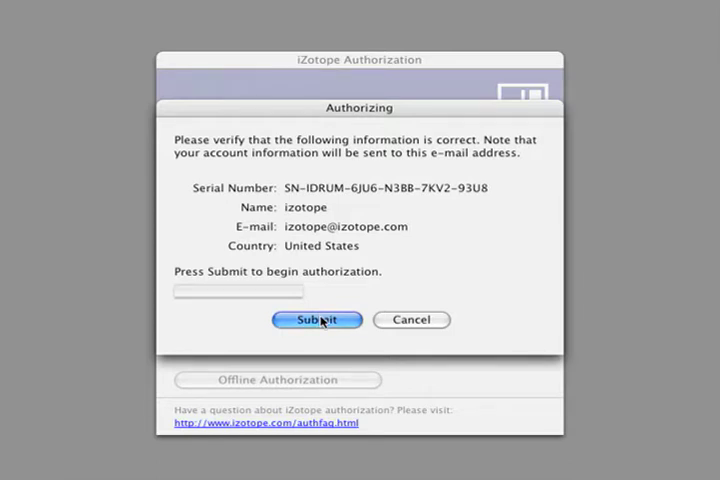
Step: Submit the details and finish once iDrum is successfully authorized
left_click(316, 320)
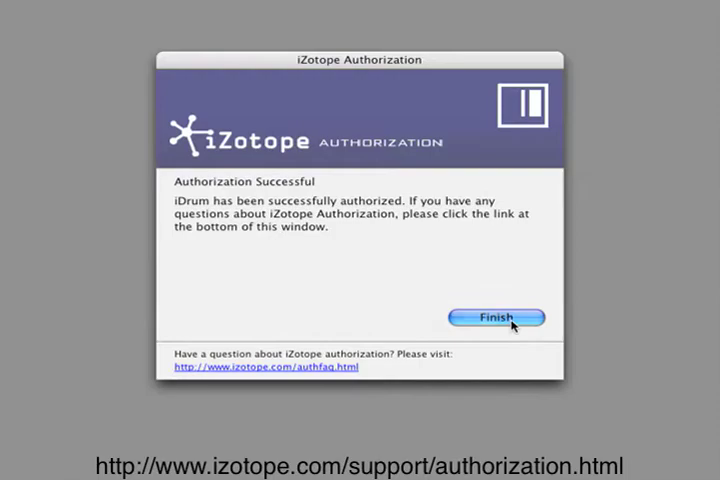
left_click(496, 316)
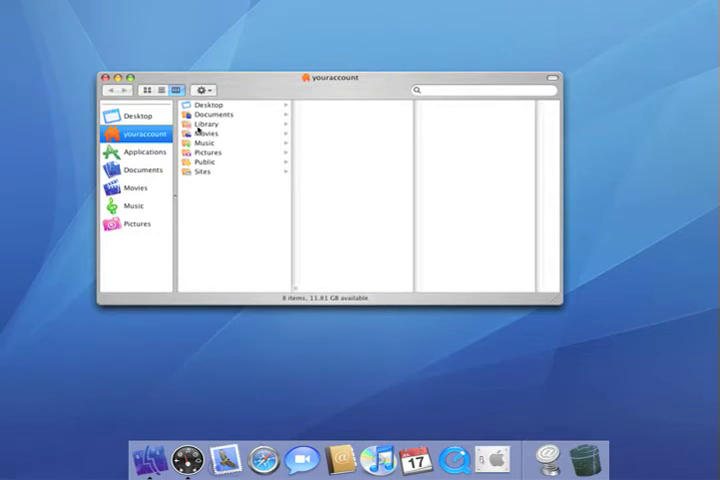
Step: Browse to the iDrum folder inside Library > Application Support
left_click(204, 124)
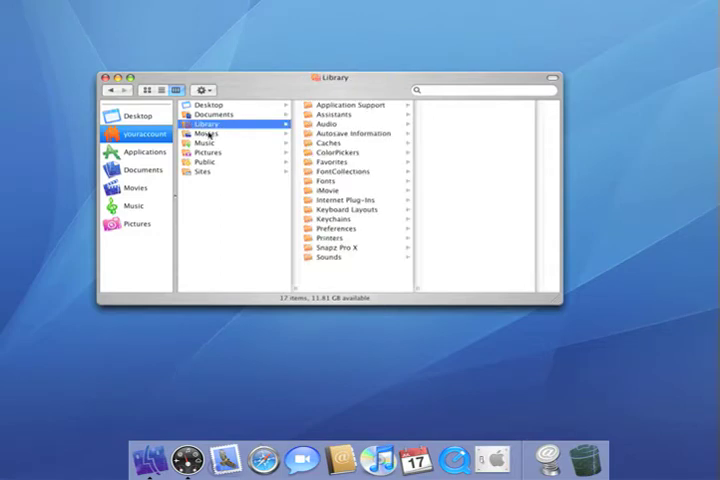
left_click(350, 104)
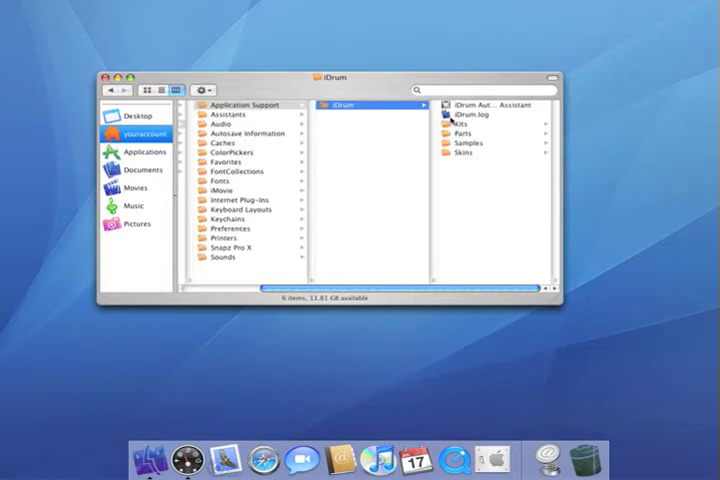
Step: Look through the Kits, Parts and Samples folders of iDrum
left_click(460, 124)
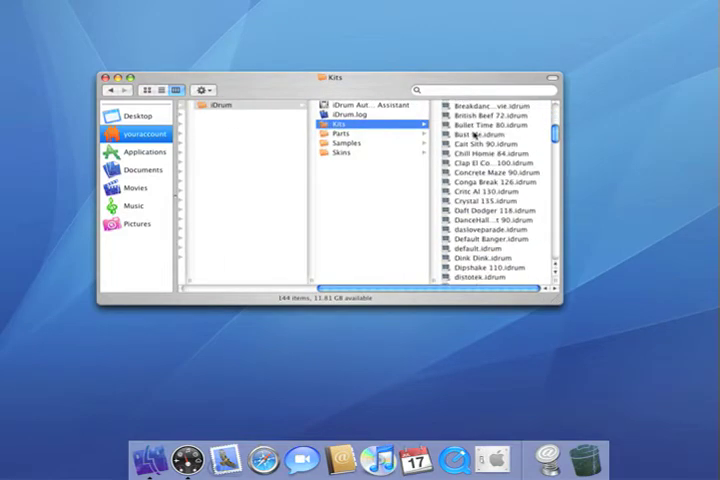
scroll("down", 3)
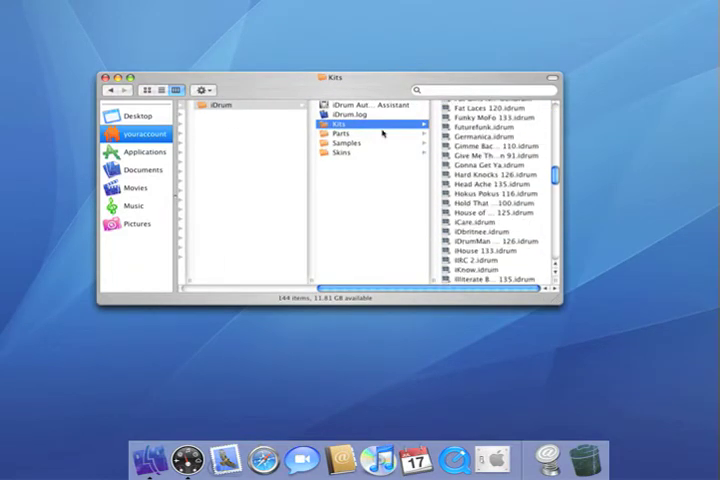
left_click(344, 132)
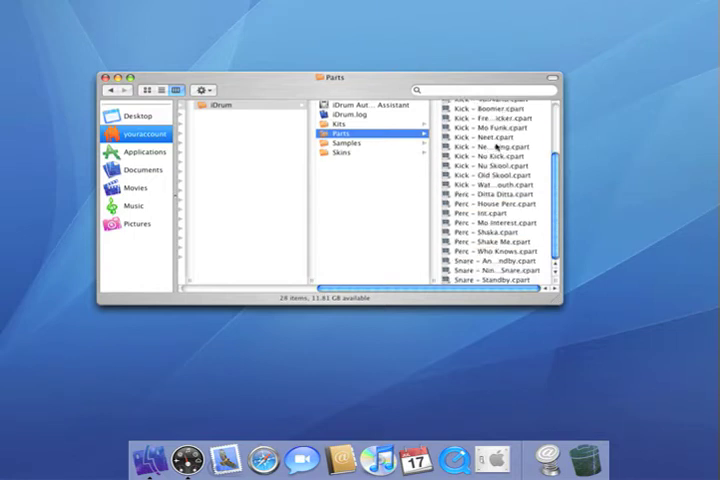
left_click(350, 142)
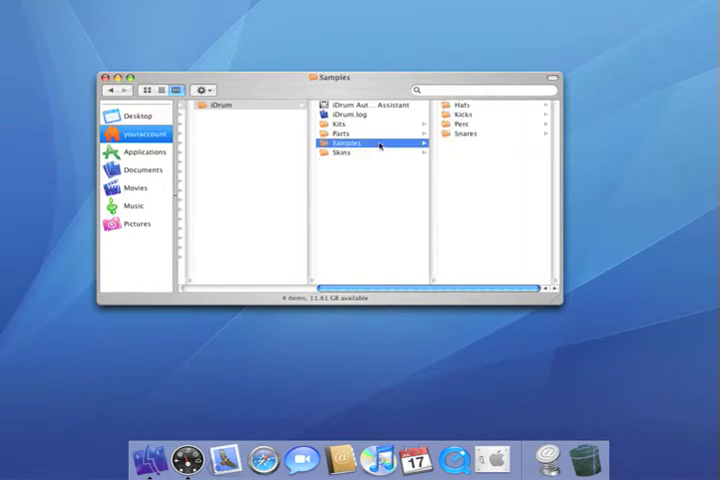